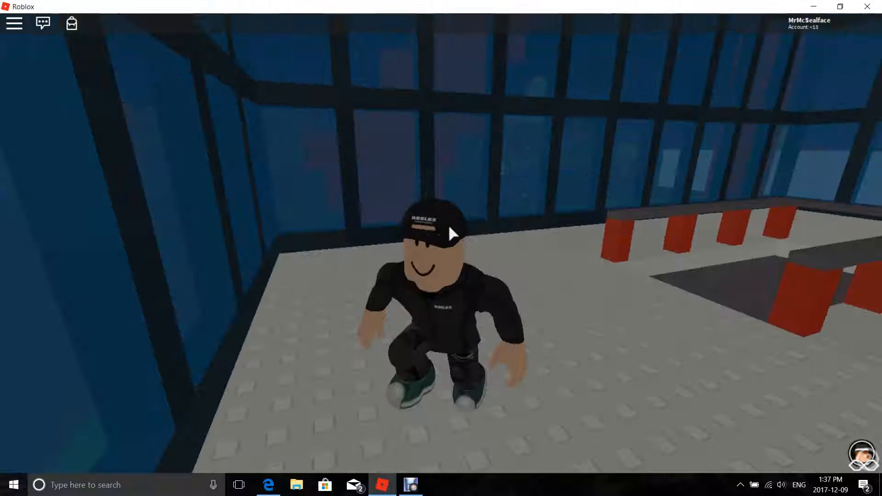
- Leave the current Roblox game from the in-game menu and confirm with Leave
left_click(14, 23)
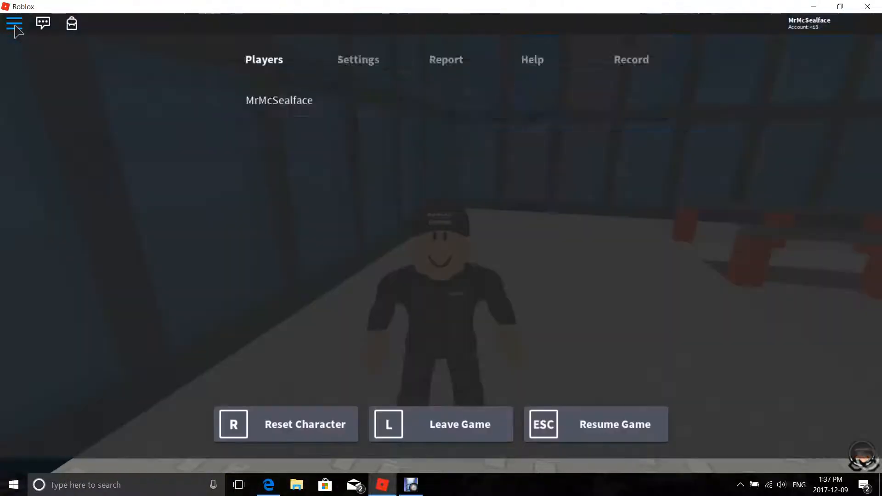
left_click(440, 424)
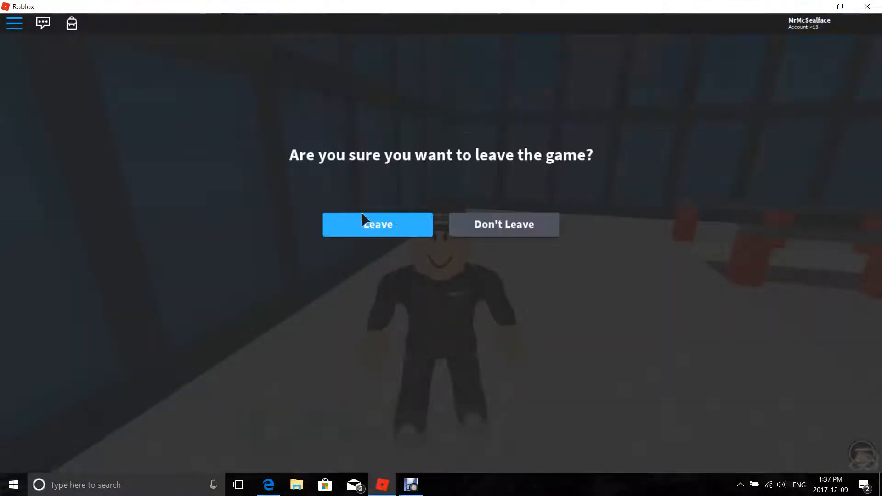
left_click(377, 223)
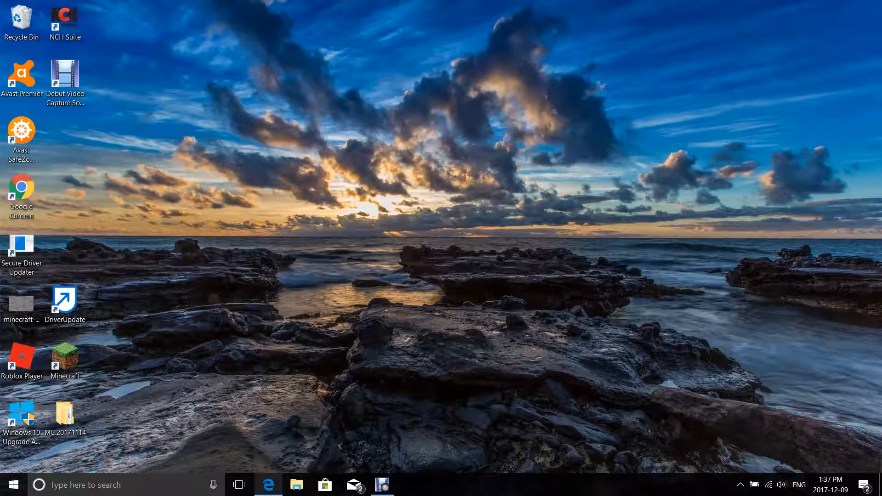
- Find Prove it under Recently Played on roblox.com and start playing it
left_click(268, 484)
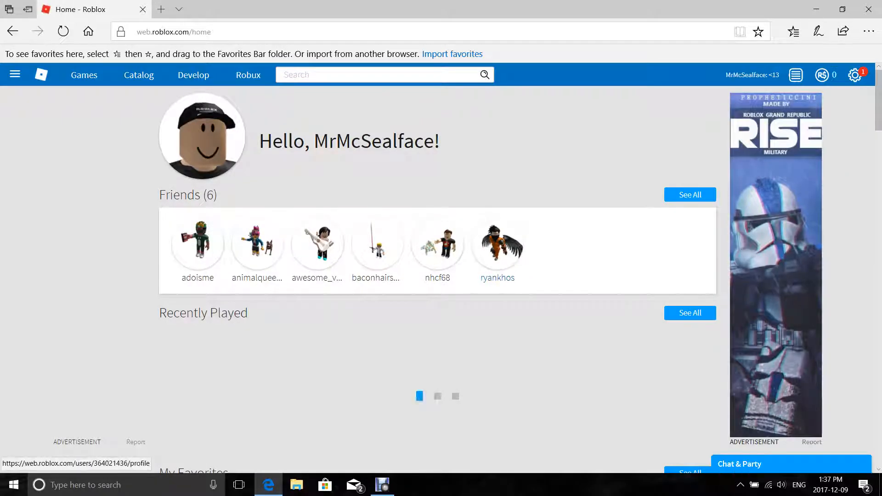
scroll("down", 3)
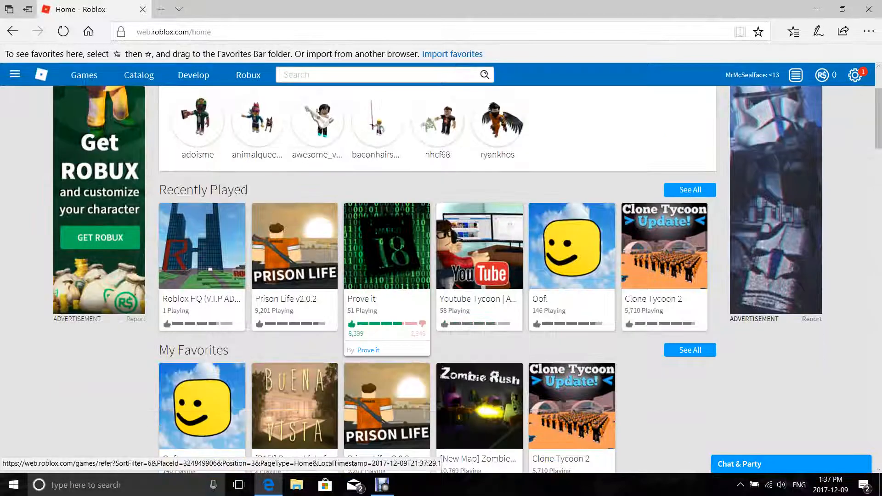
left_click(386, 246)
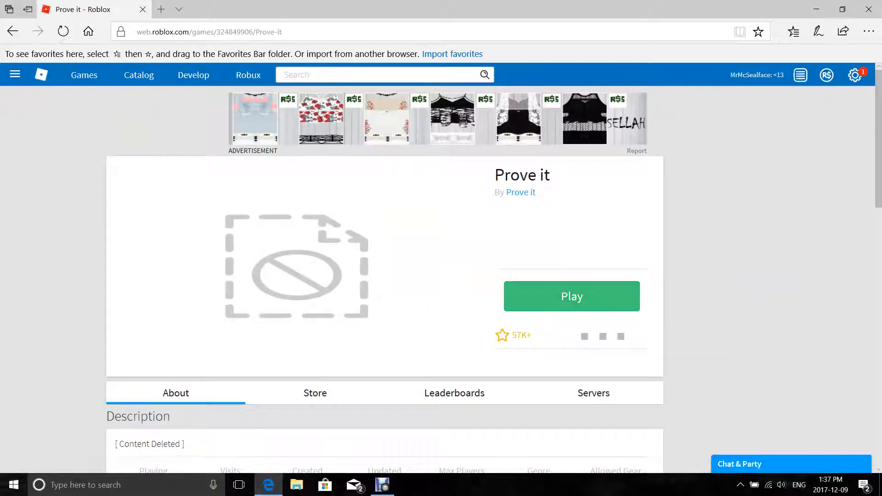
left_click(570, 296)
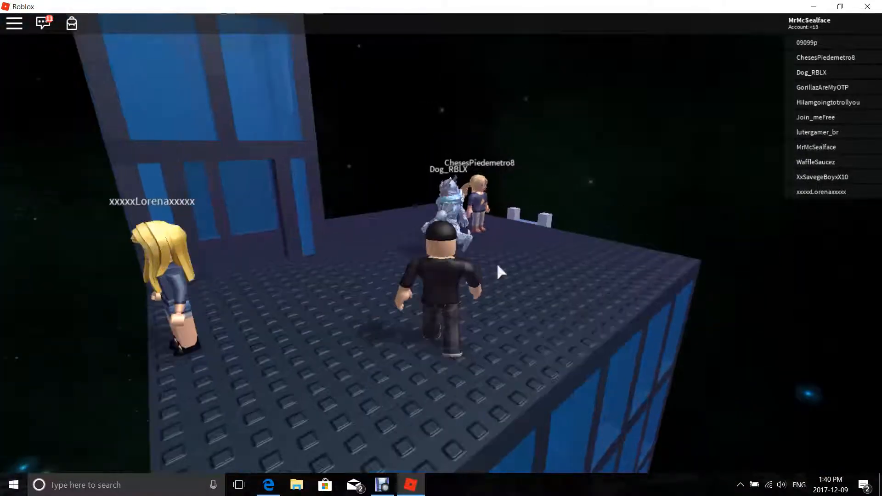
- Bring the Debut screen-capture window up over the running Prove it game
left_click(382, 484)
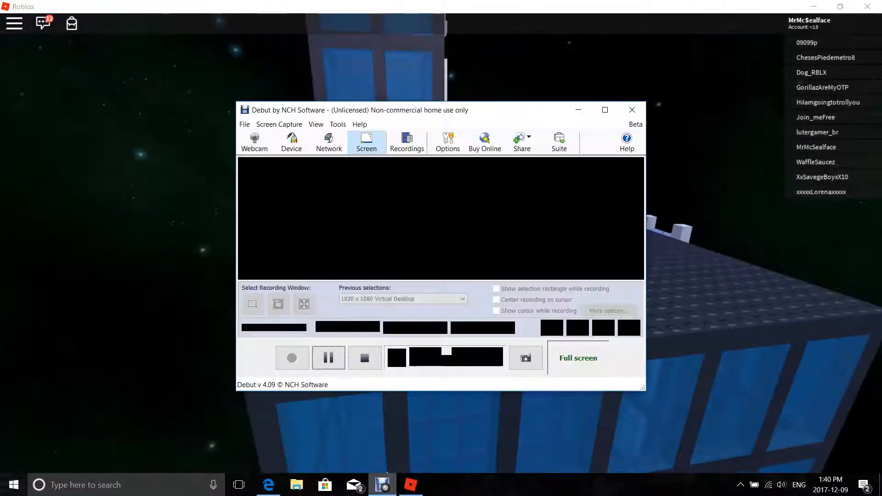